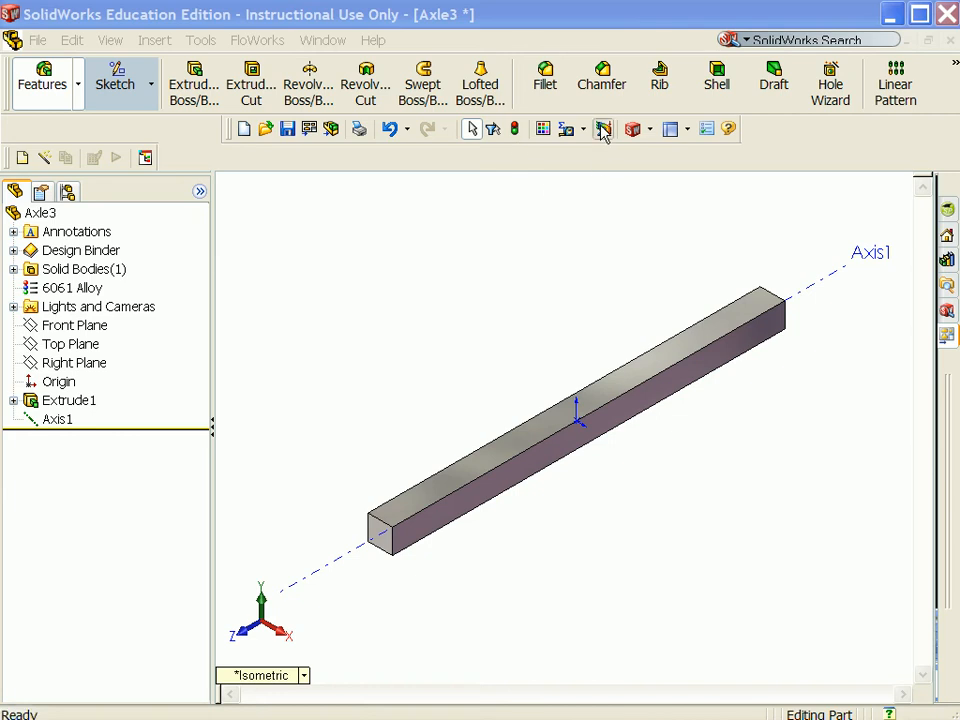
# Launch the COSMOSXpress wizard on the axle and reach the material step with 6061 Alloy current
pyautogui.click(604, 128)
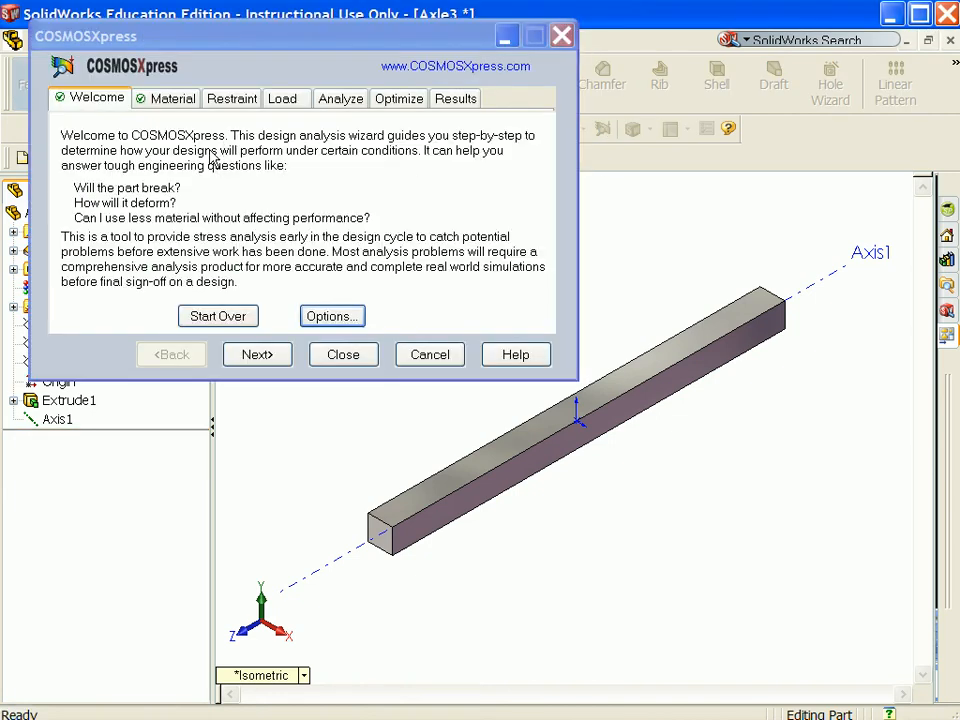
pyautogui.click(172, 98)
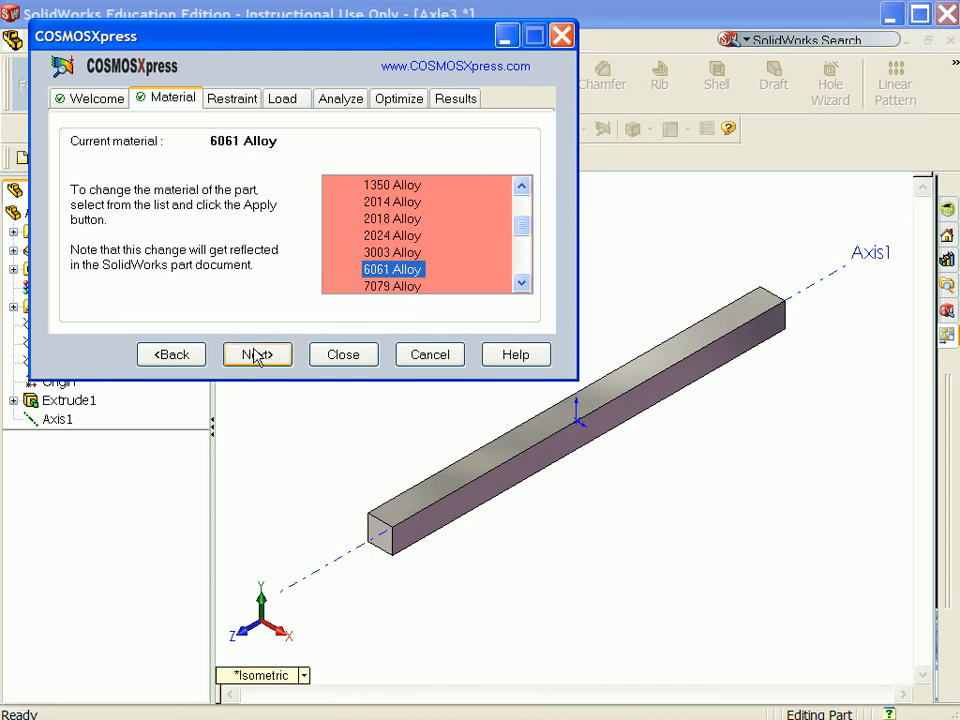
# Restrain the near and far end faces of the axle as Restraint1 and continue to loads
pyautogui.click(256, 354)
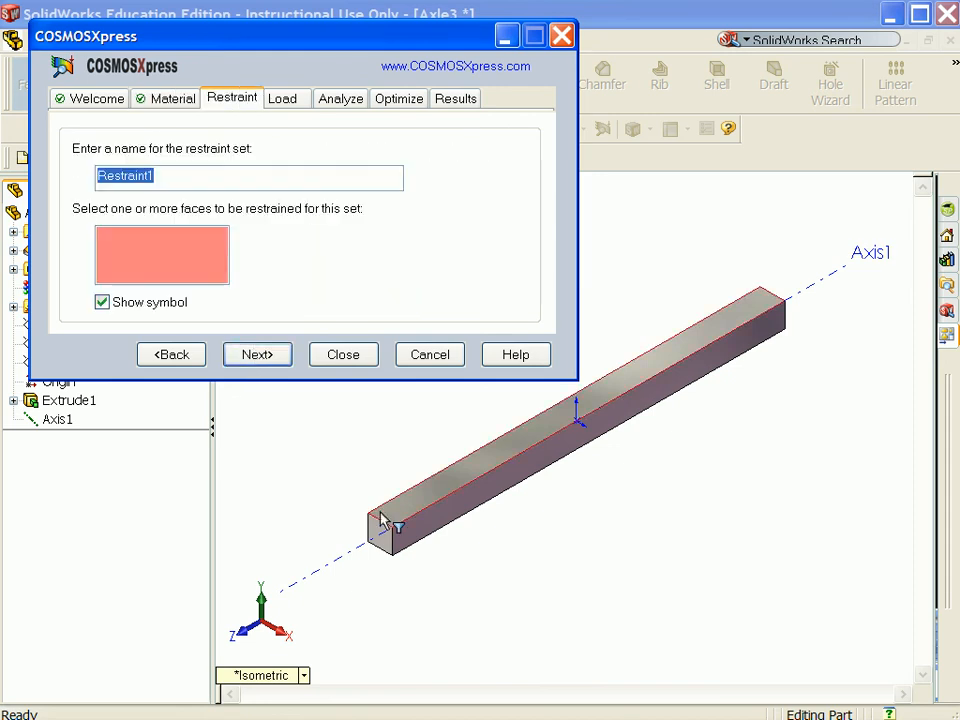
pyautogui.click(388, 524)
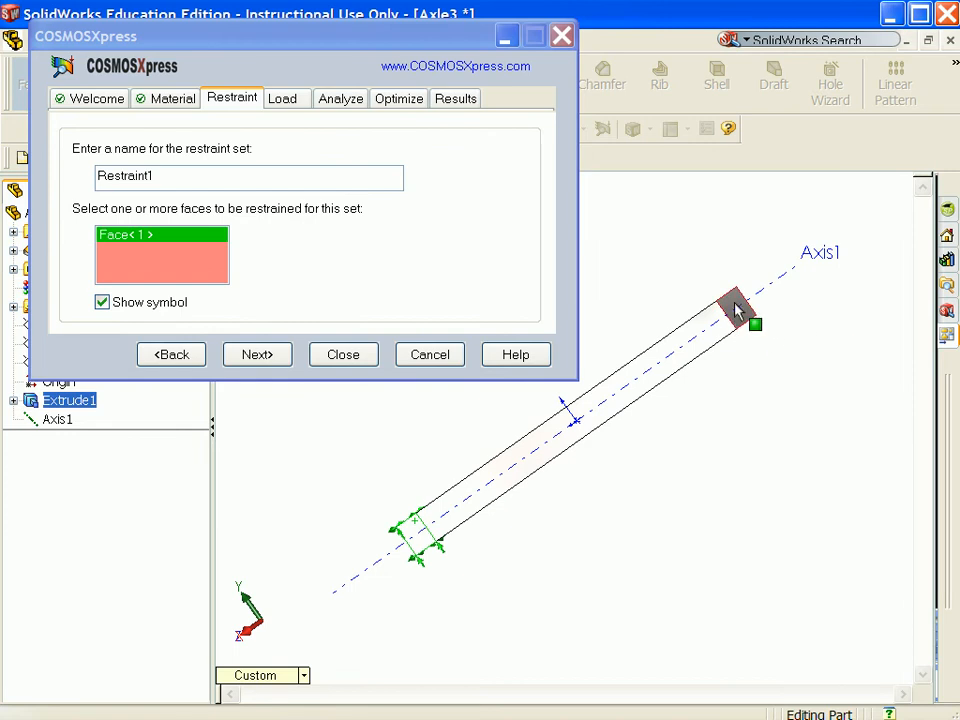
pyautogui.click(738, 308)
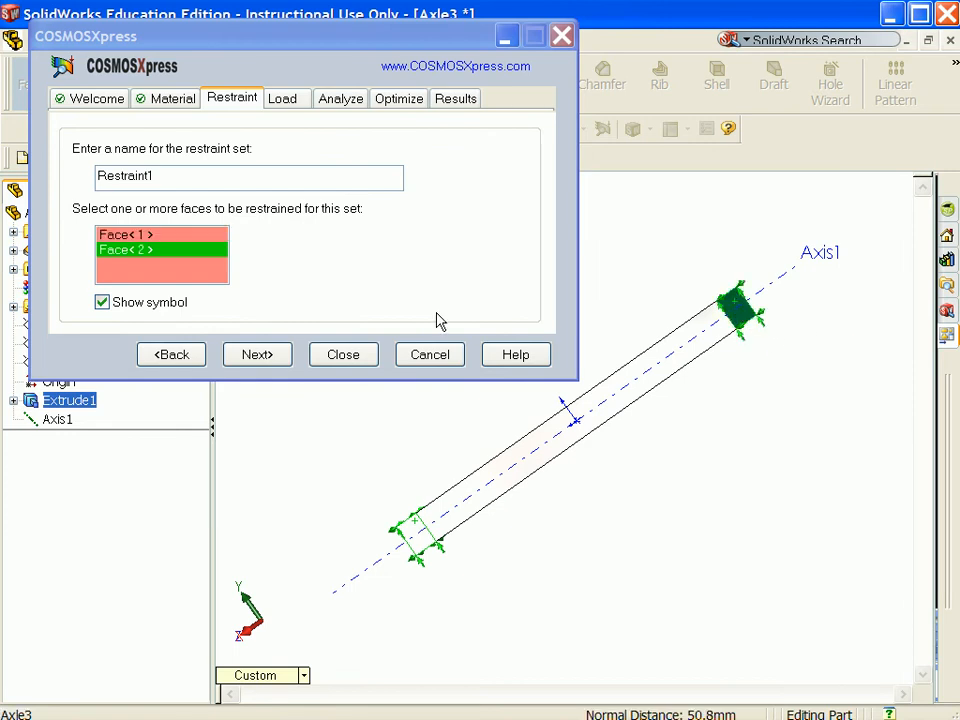
pyautogui.click(256, 354)
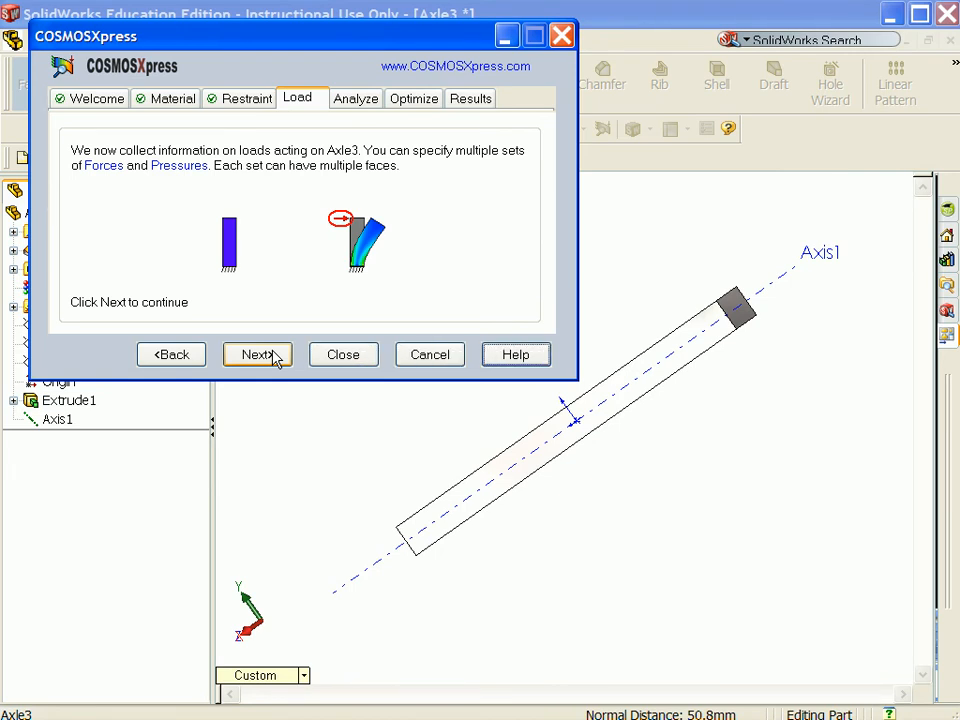
# Define Load1 as a force normal to the axle's top face with value 10
pyautogui.click(256, 354)
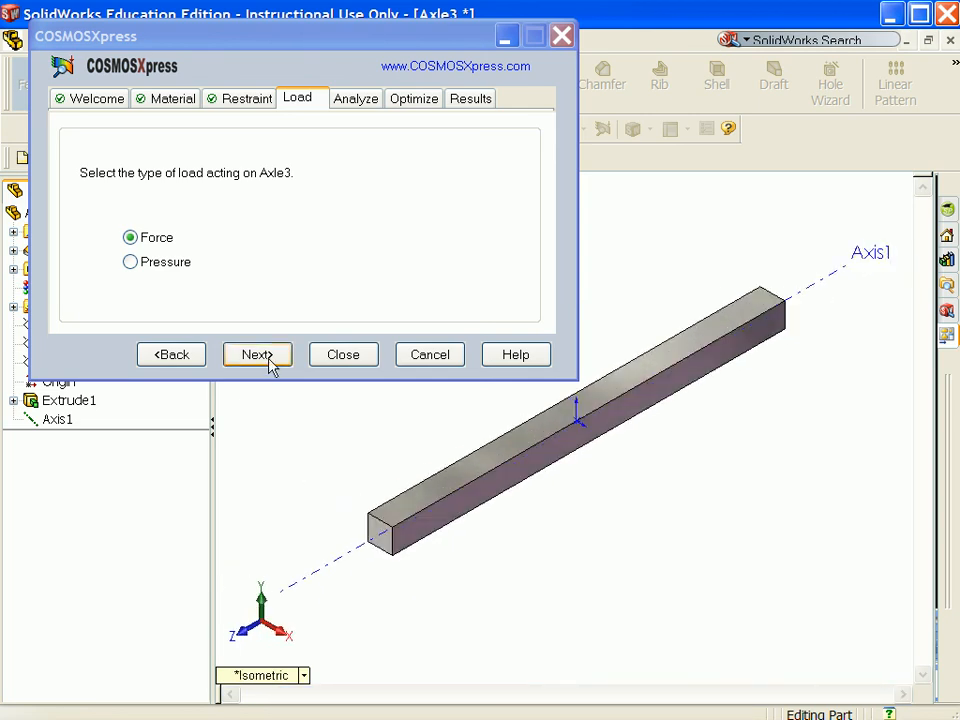
pyautogui.click(256, 354)
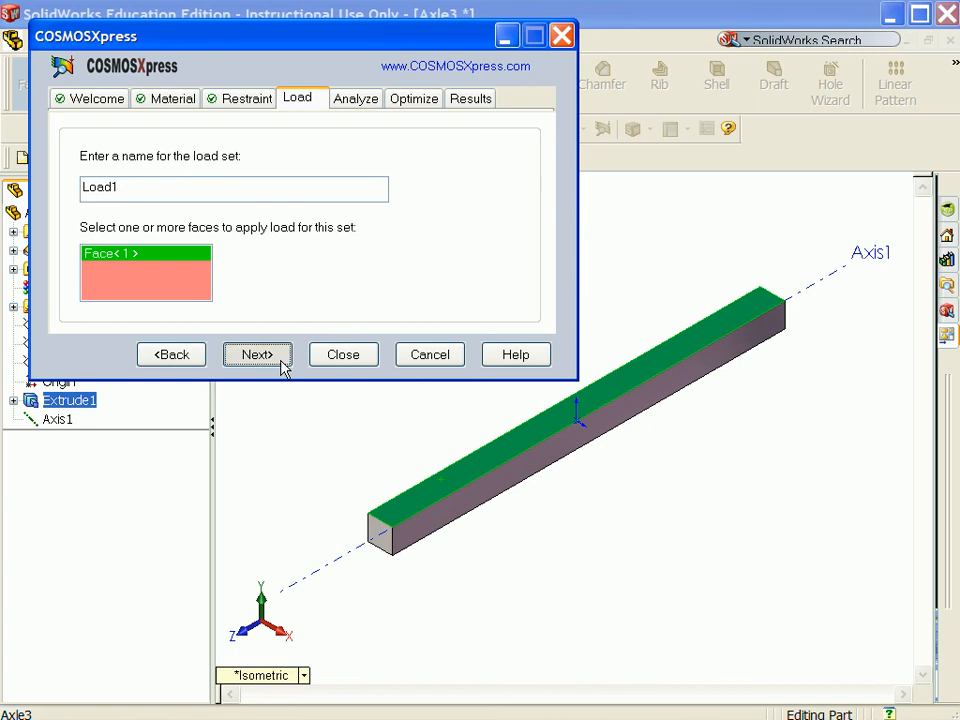
pyautogui.click(256, 354)
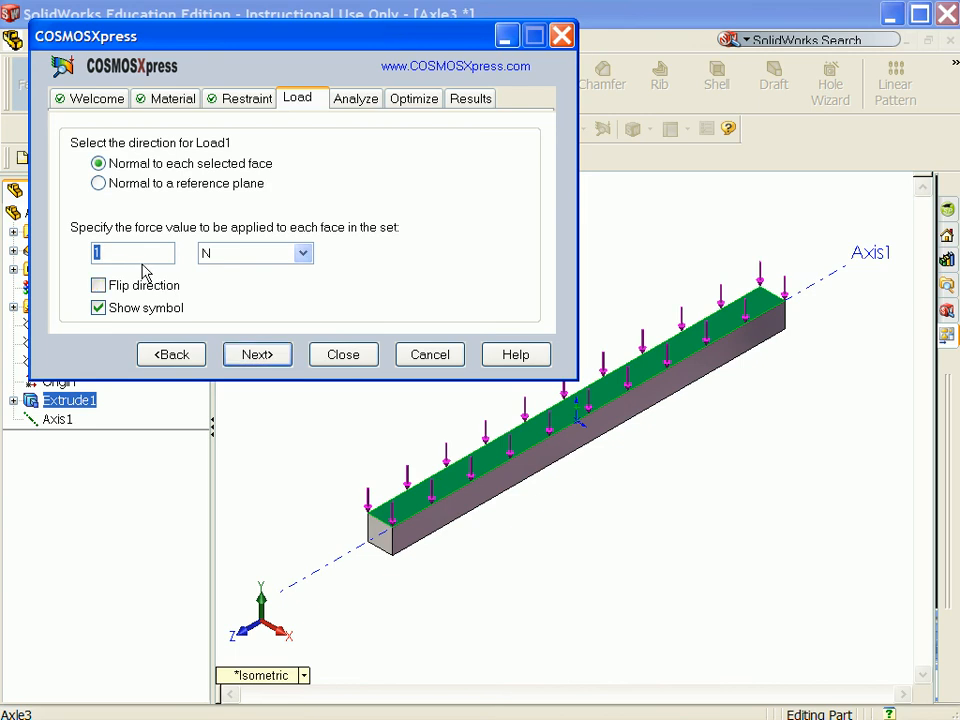
pyautogui.moveTo(60, 264)
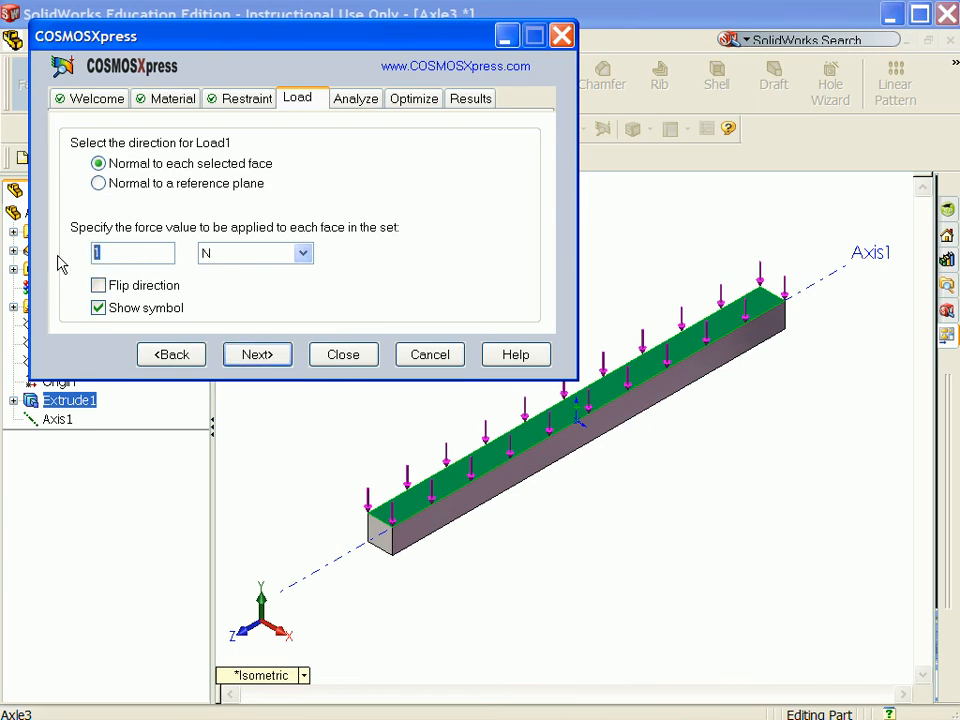
pyautogui.write('0')
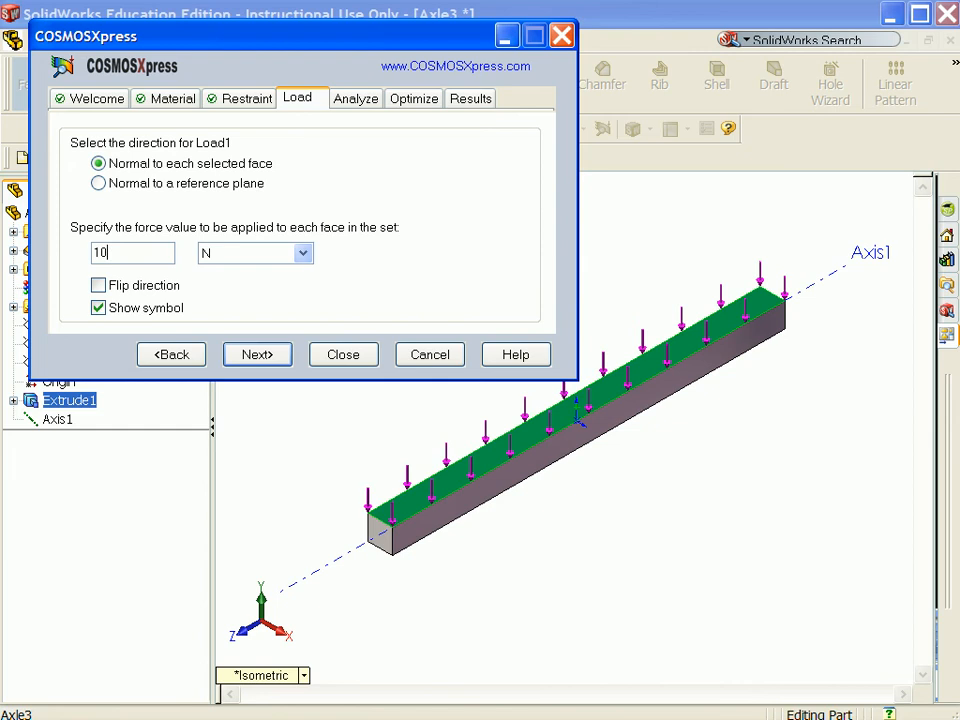
pyautogui.click(302, 252)
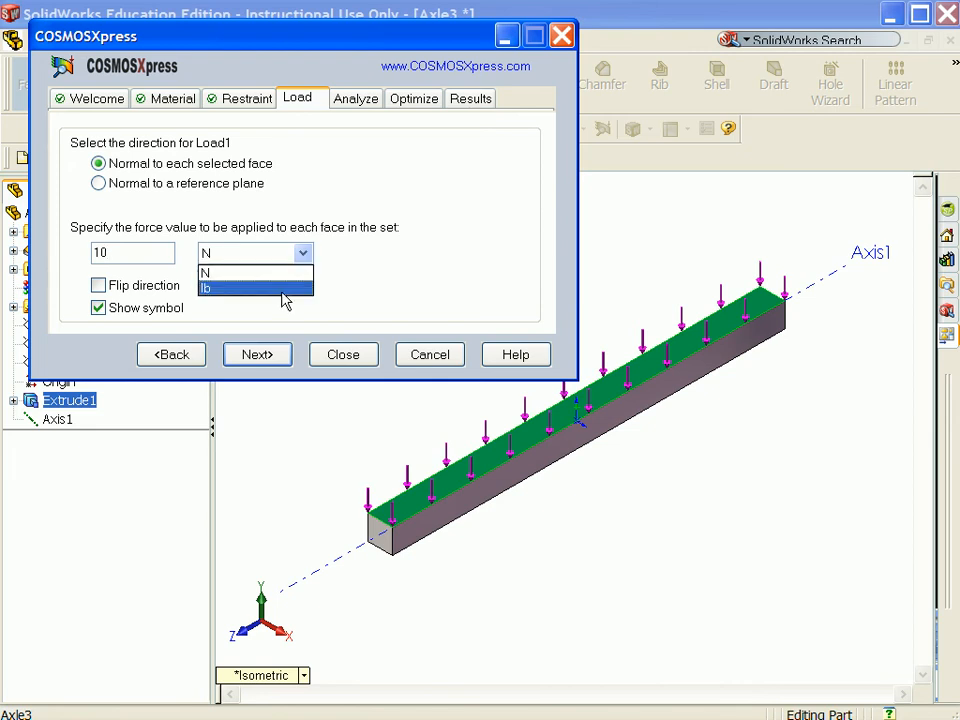
# Set the force units to lb, run the analysis and decline optimization to reach the results step
pyautogui.click(256, 354)
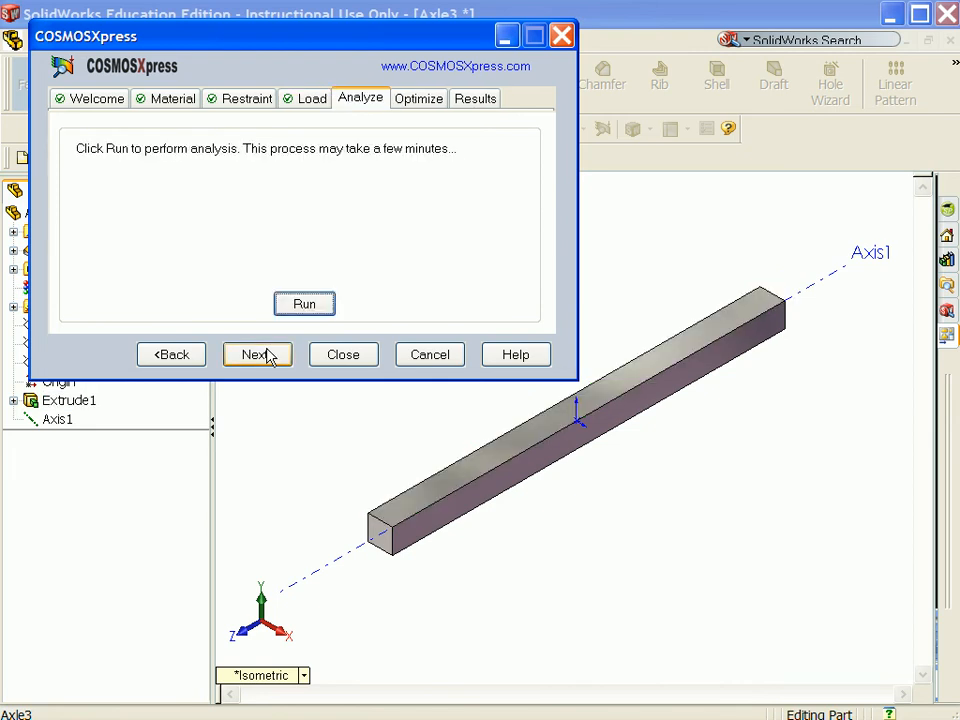
pyautogui.click(304, 304)
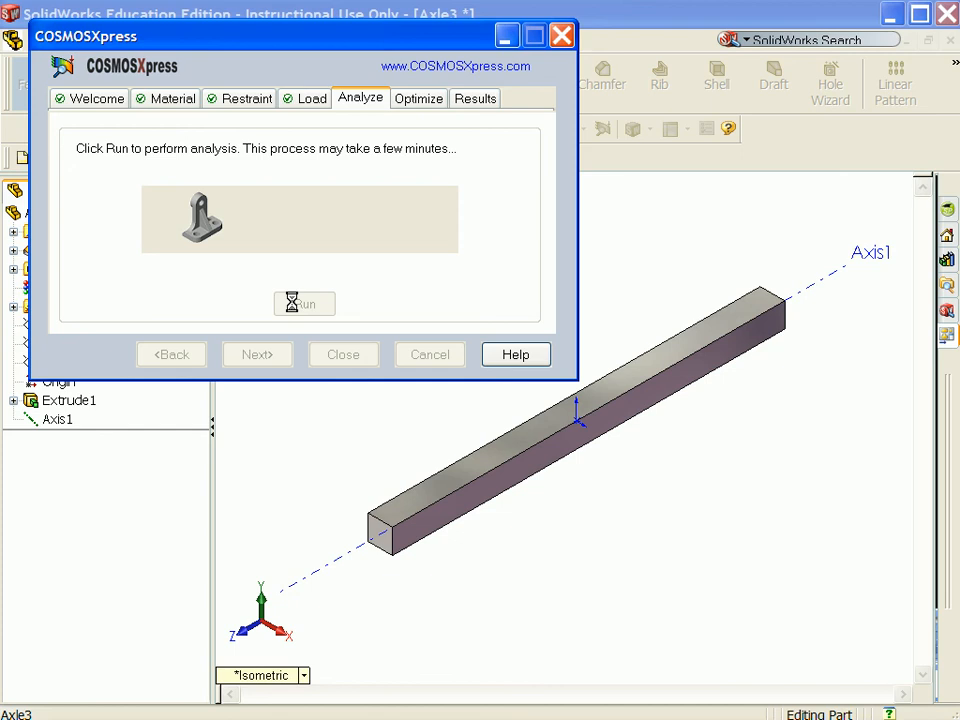
pyautogui.click(304, 304)
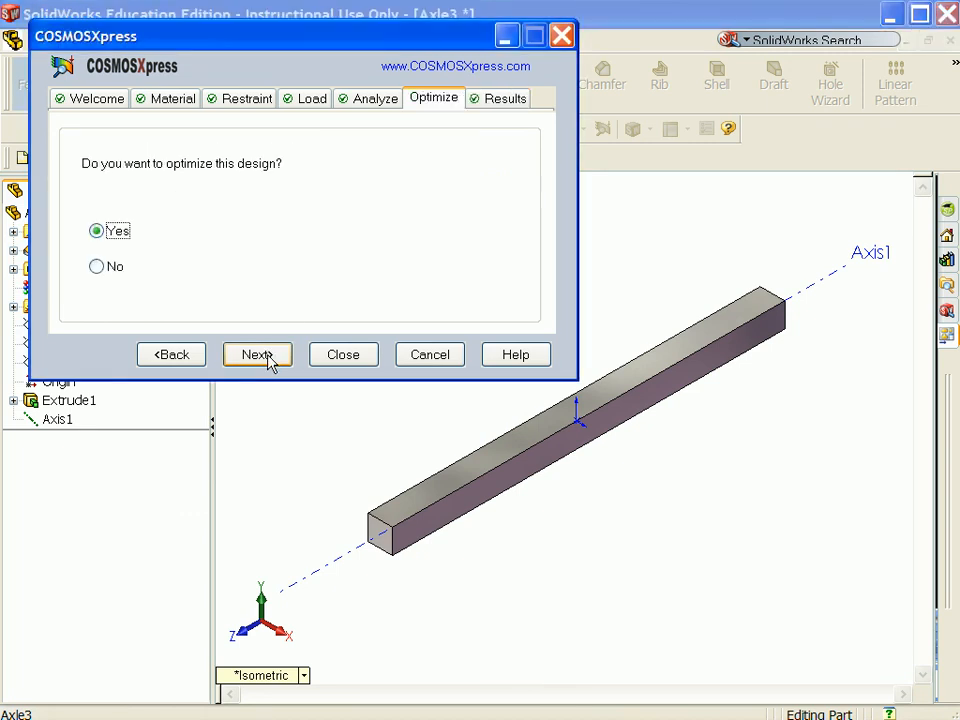
pyautogui.moveTo(116, 332)
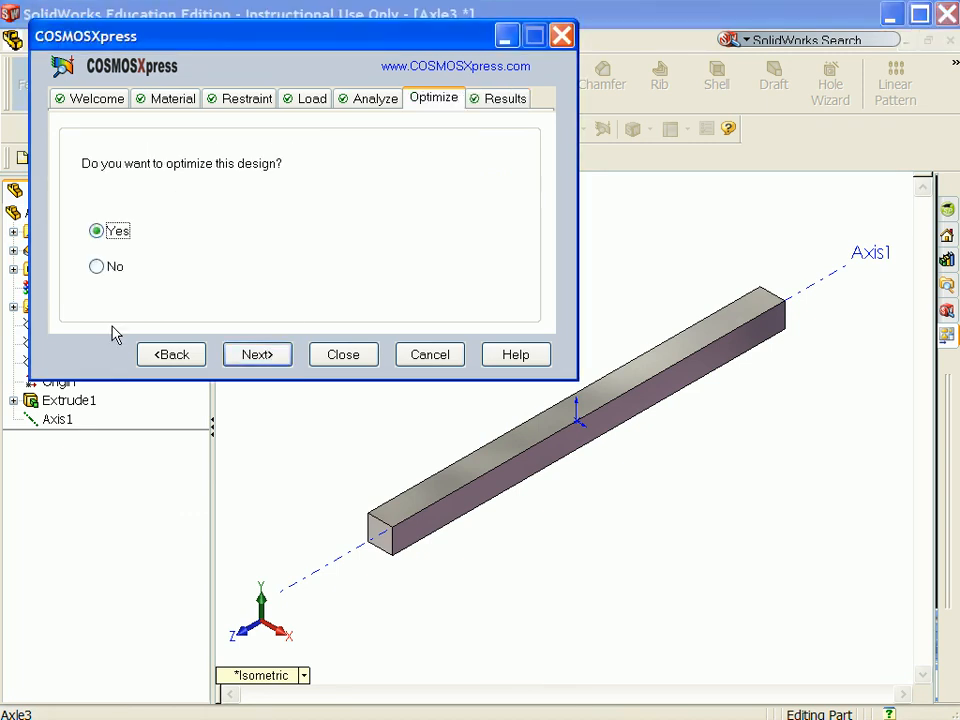
pyautogui.click(96, 266)
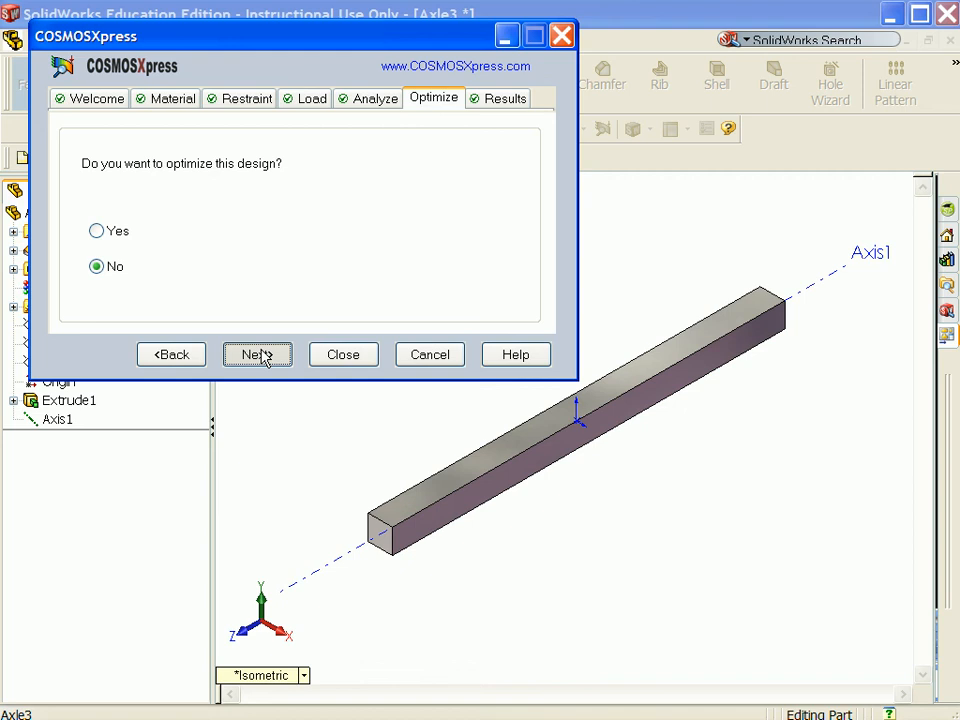
pyautogui.click(258, 354)
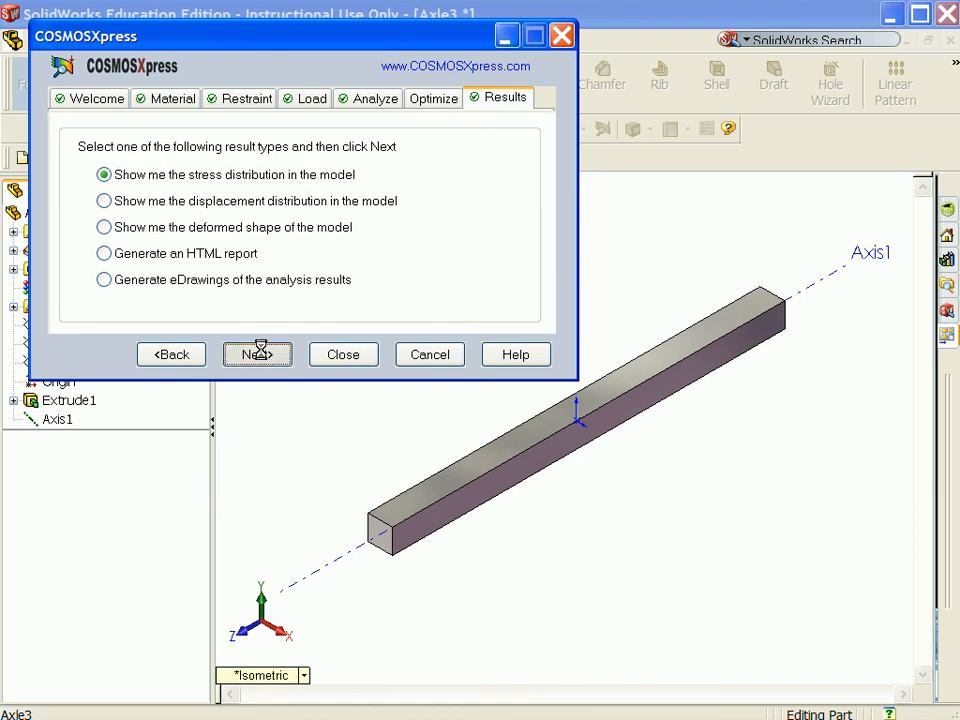
# Show the von Mises stress plot, play its animation and stop it
pyautogui.click(256, 354)
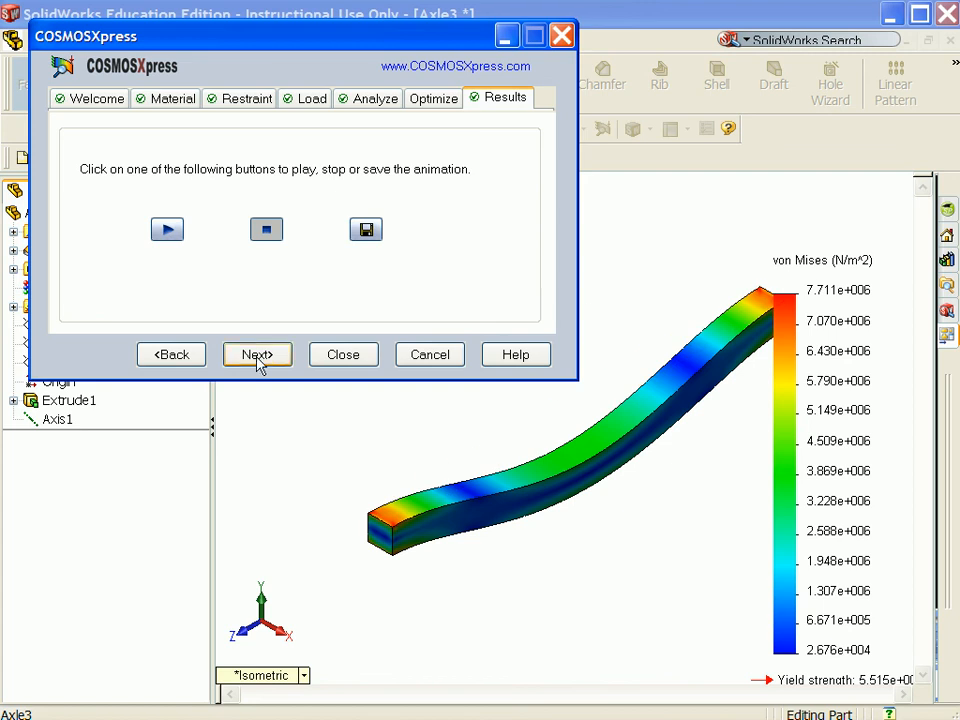
pyautogui.moveTo(168, 228)
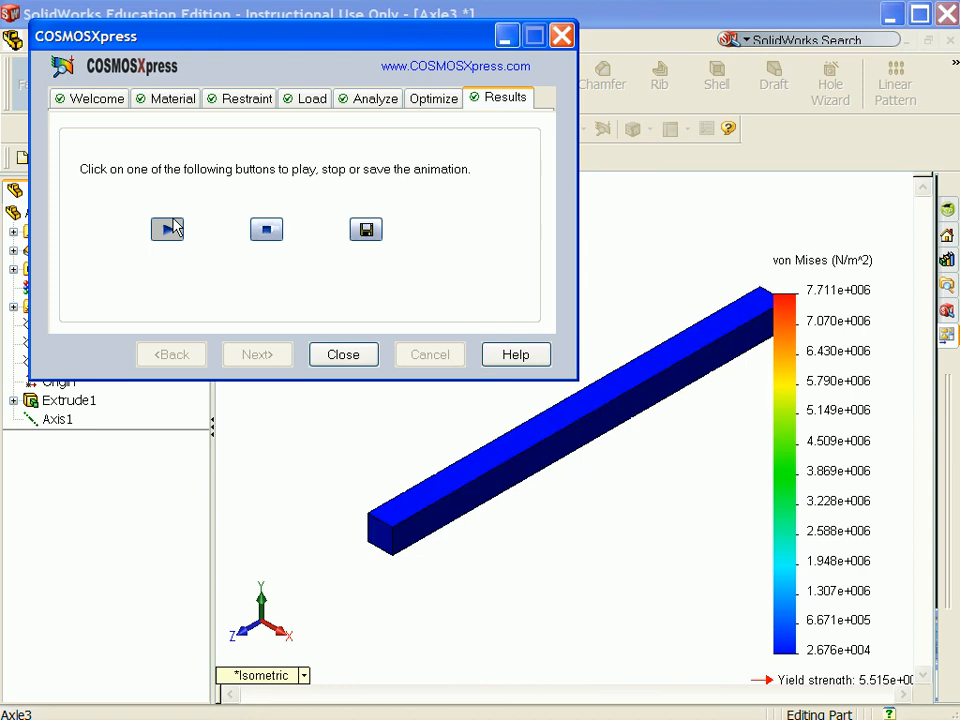
pyautogui.click(168, 228)
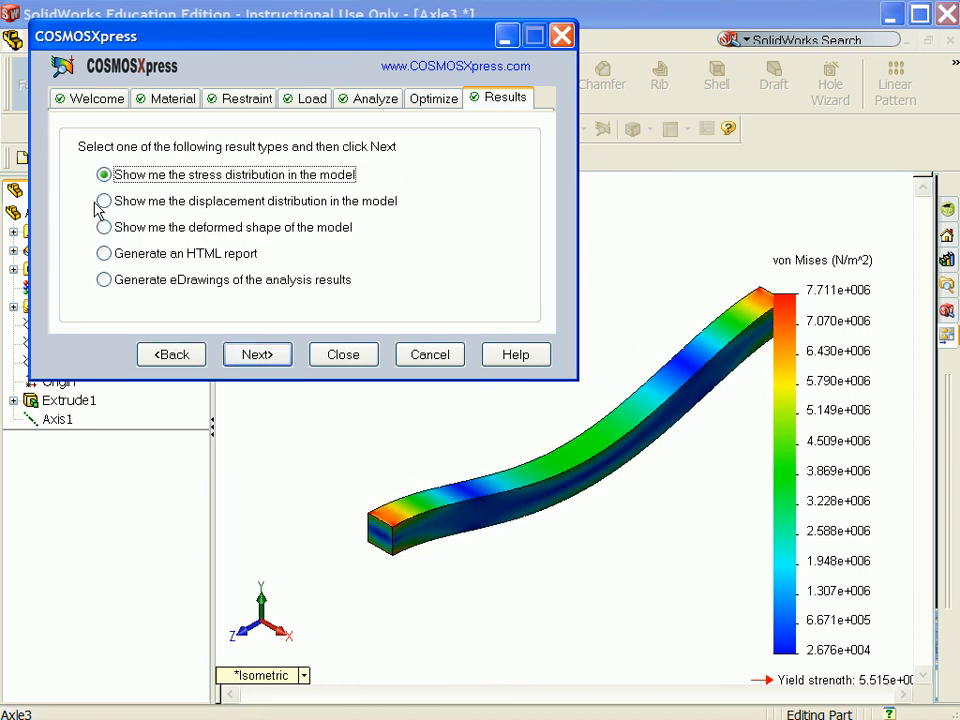
# Display the URES displacement plot of the axle beam
pyautogui.click(104, 200)
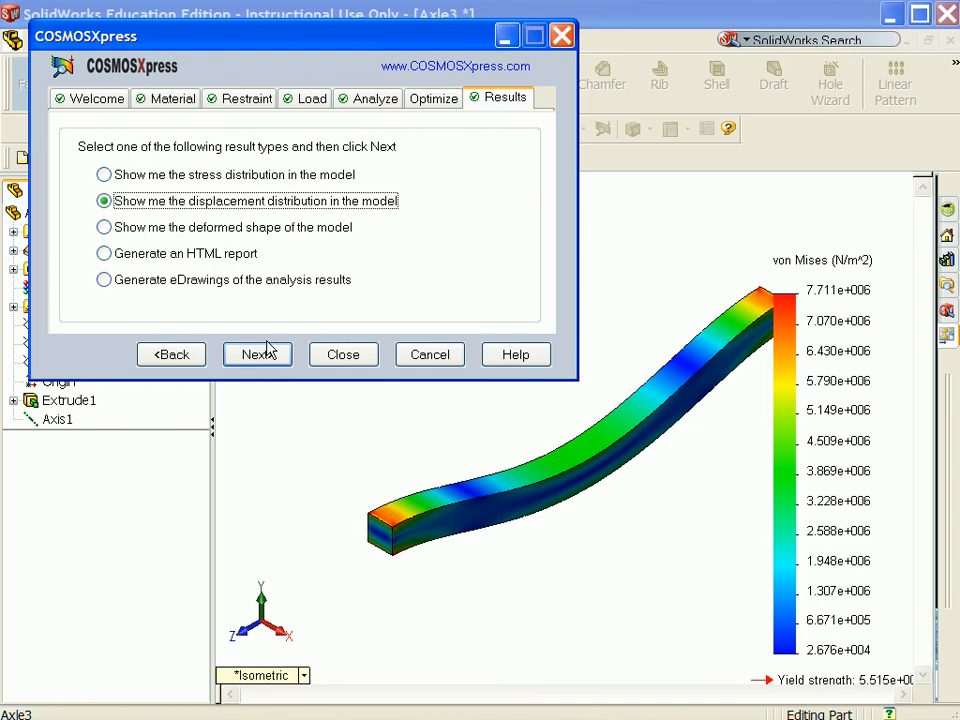
pyautogui.click(256, 354)
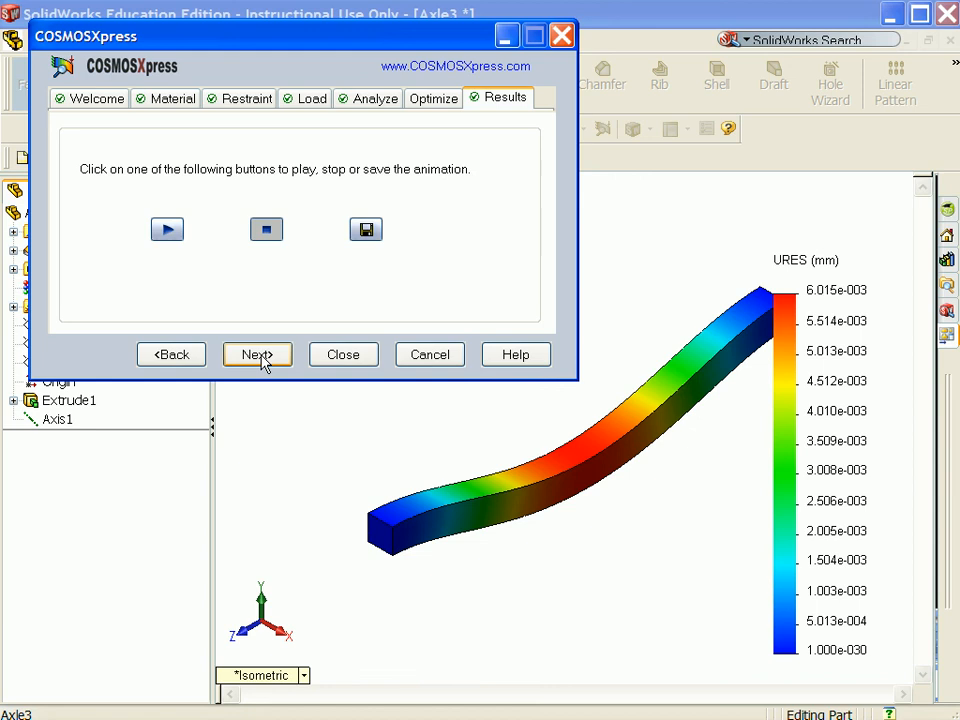
pyautogui.moveTo(498, 178)
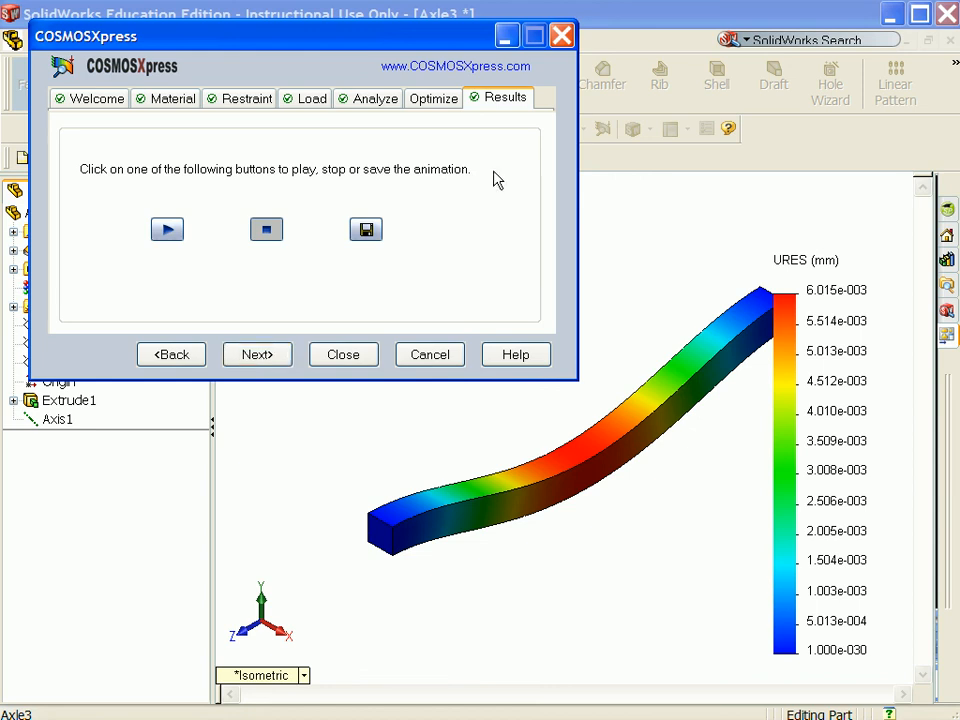
pyautogui.moveTo(308, 98)
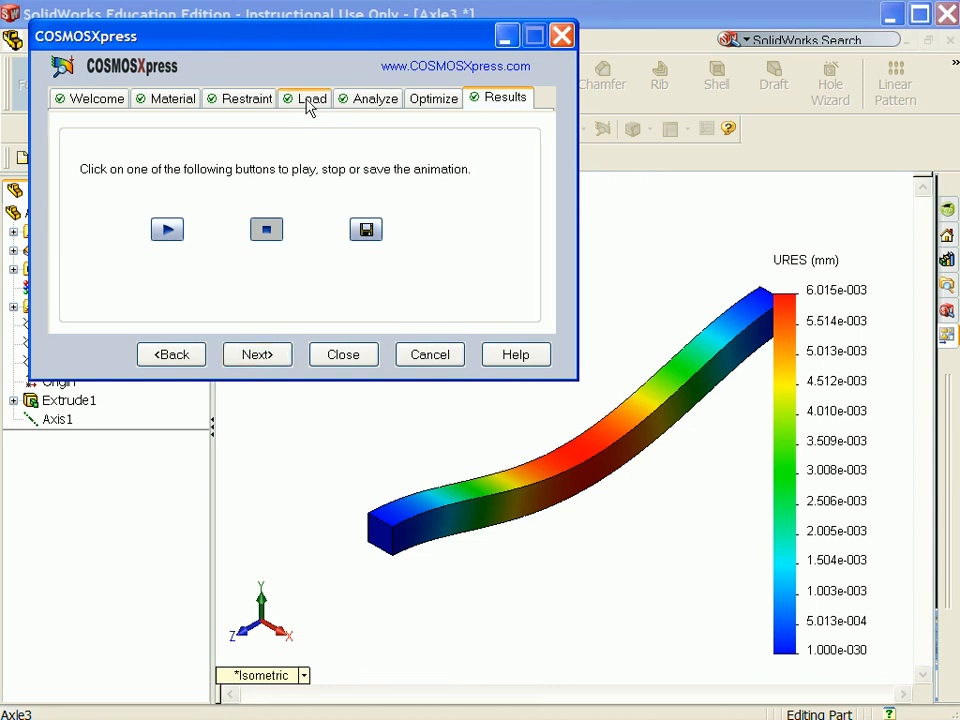
# Reopen Load1 to review the 10 lb top-face force and continue to the Analyze step
pyautogui.click(312, 98)
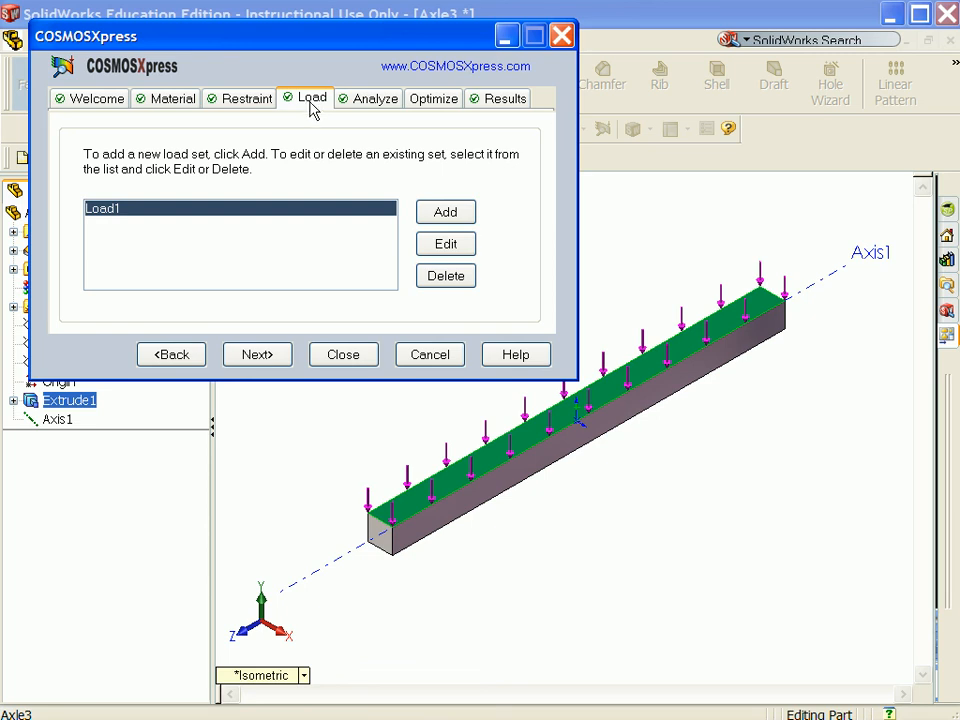
pyautogui.click(444, 244)
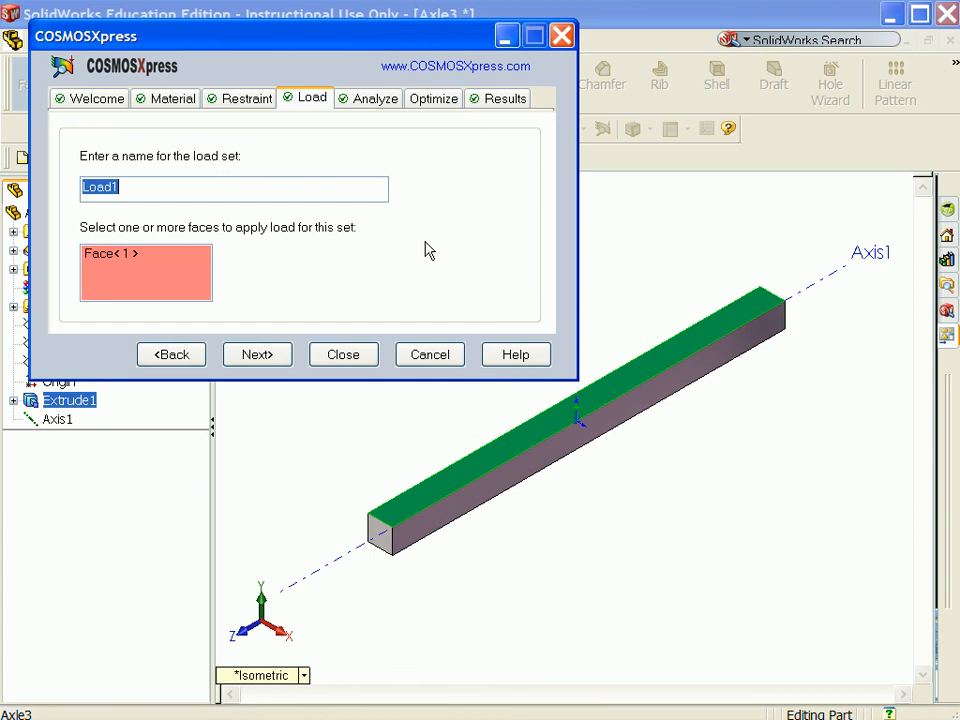
pyautogui.moveTo(256, 354)
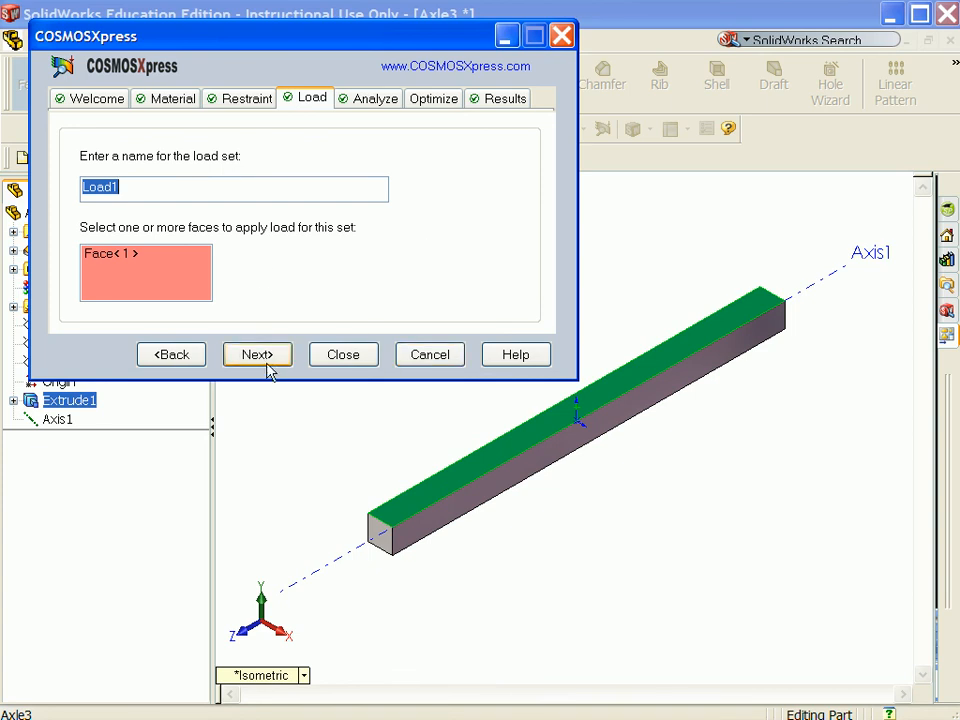
pyautogui.click(256, 354)
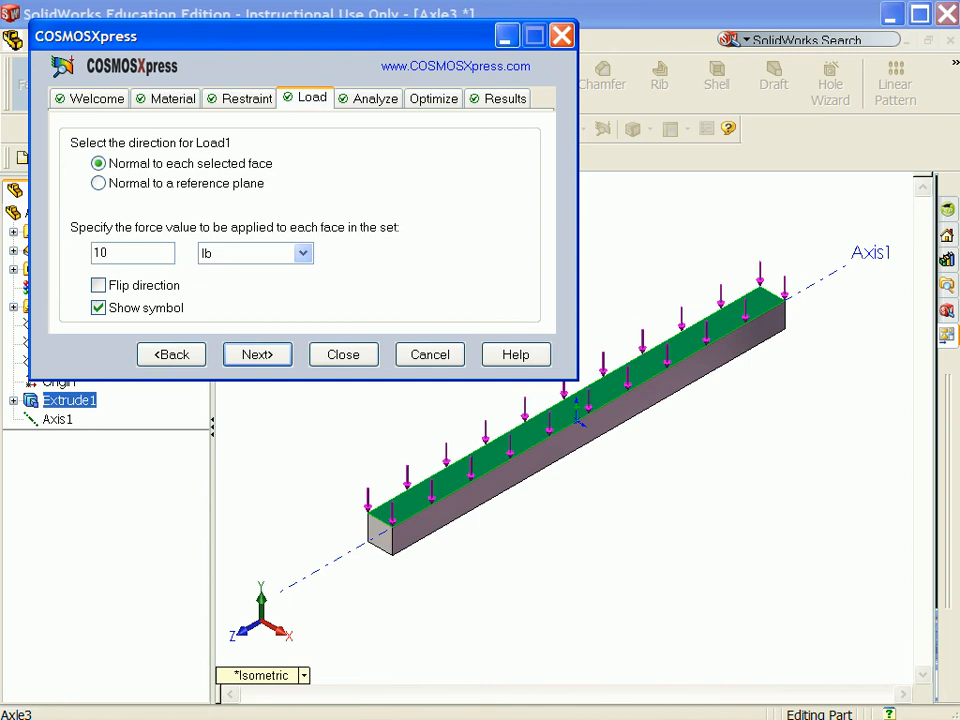
pyautogui.click(256, 354)
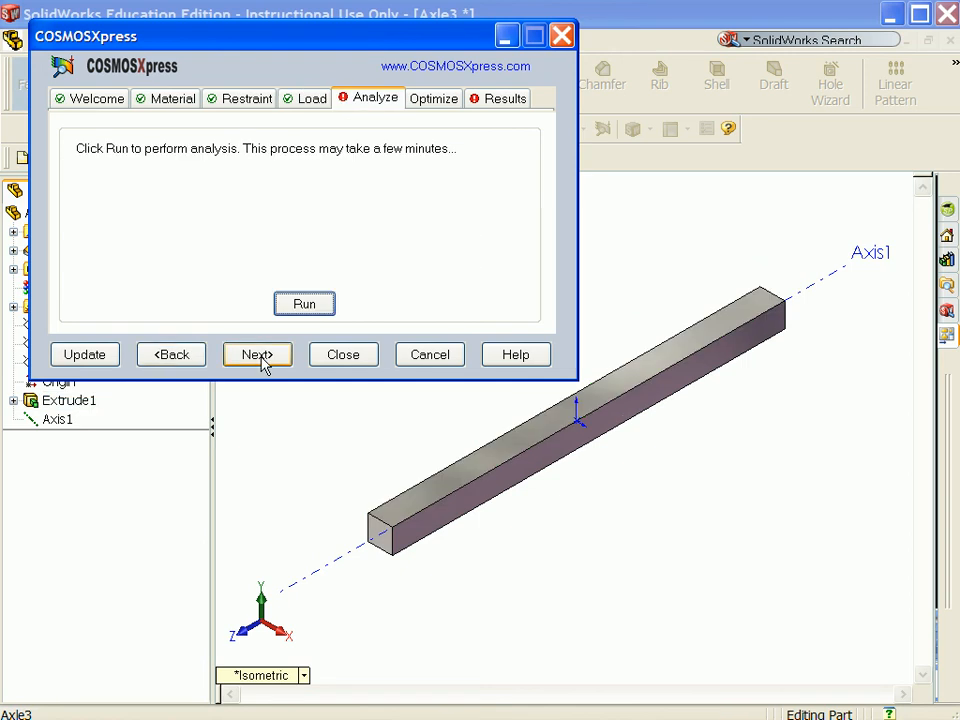
# Rerun the analysis (lowest FOS 1.68792), show areas below safety factor 1, skip optimization and show displacement
pyautogui.click(304, 304)
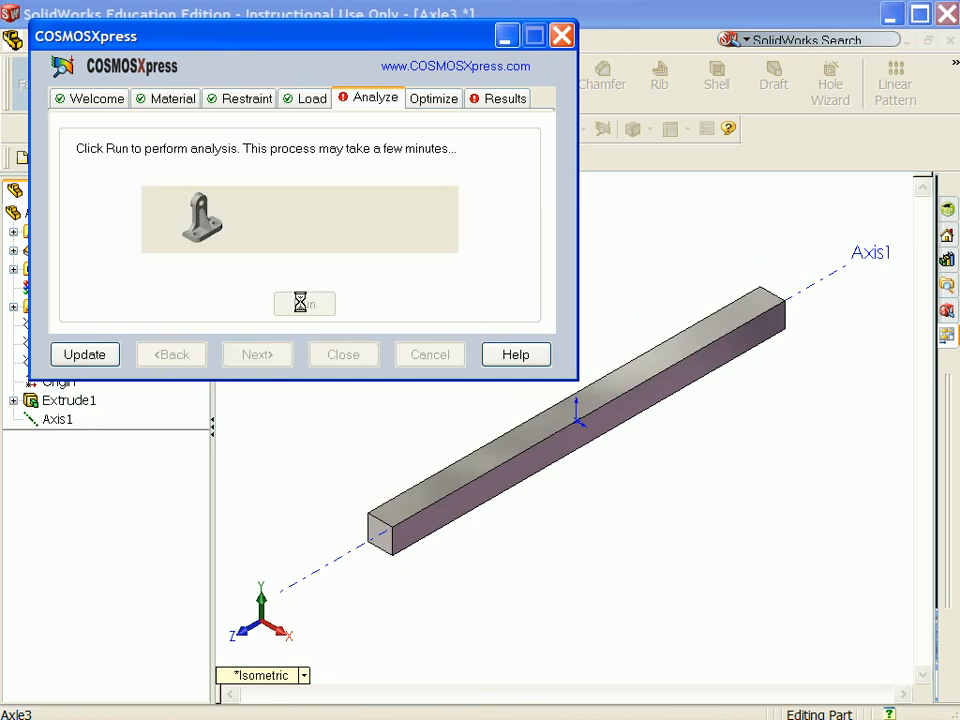
pyautogui.click(304, 304)
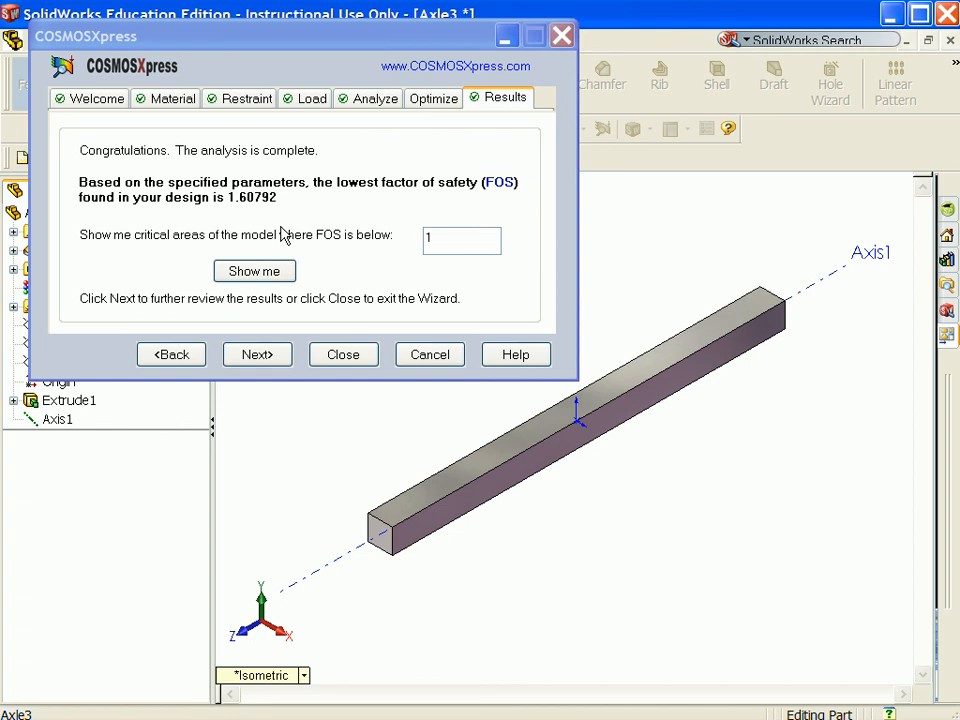
pyautogui.moveTo(296, 210)
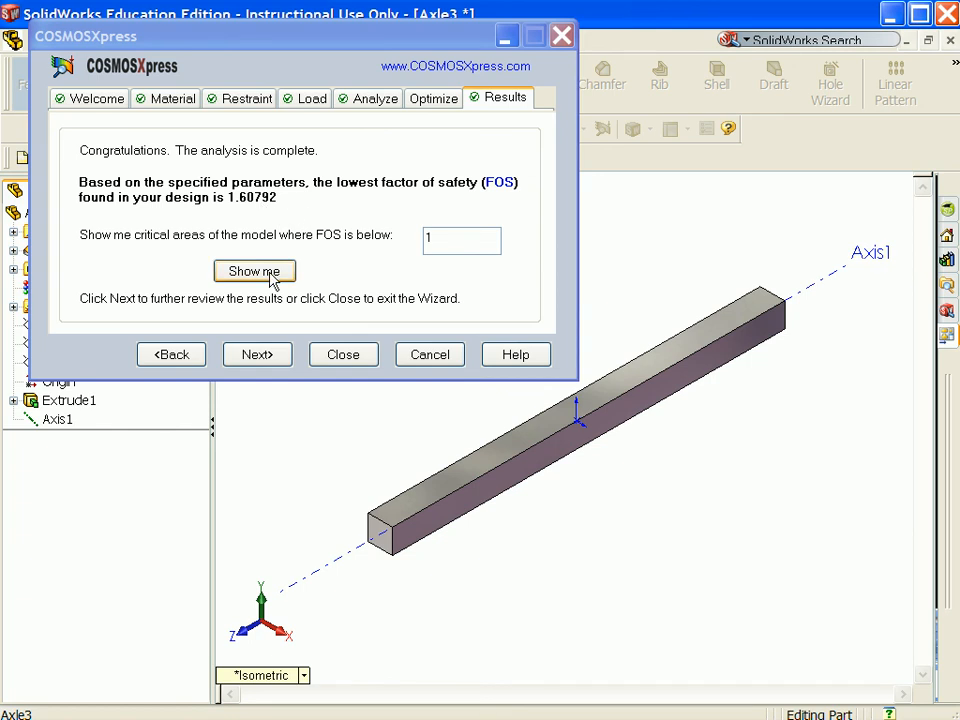
pyautogui.click(254, 272)
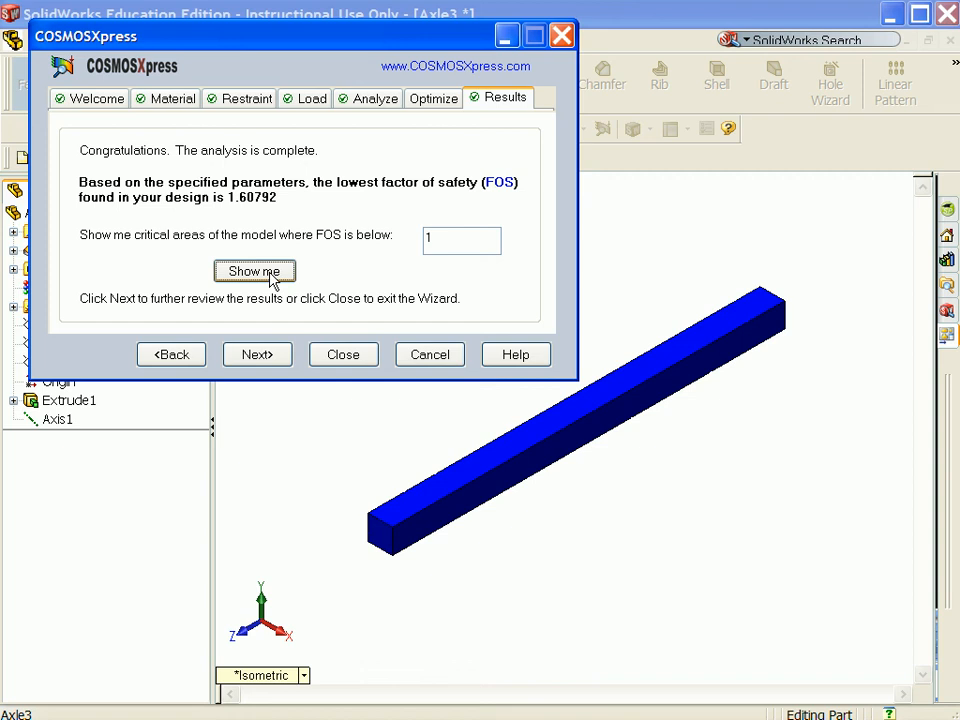
pyautogui.click(256, 354)
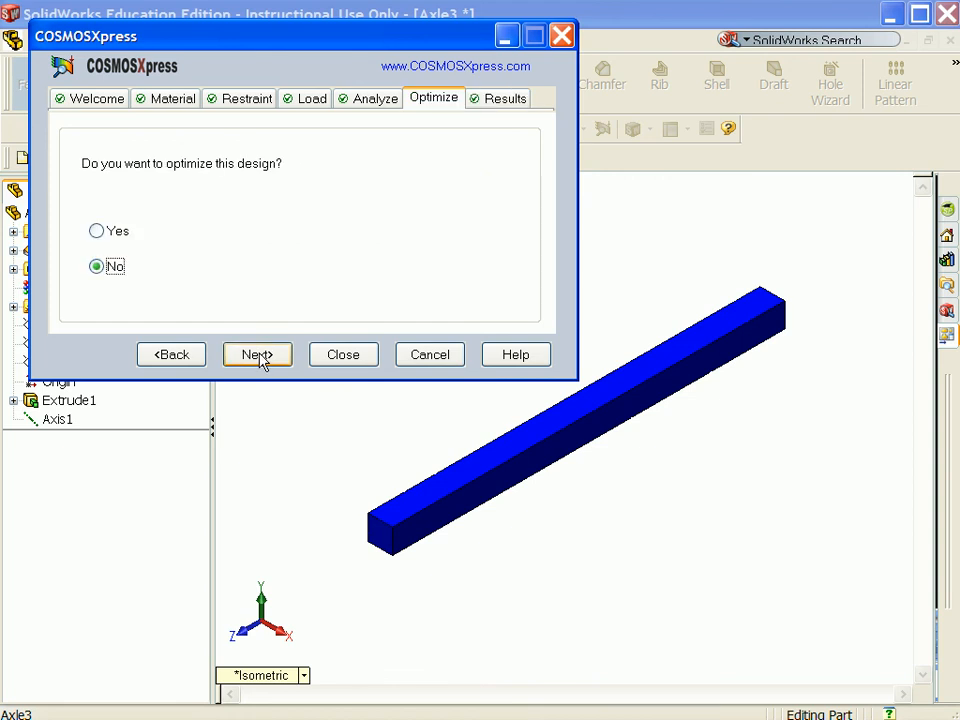
pyautogui.click(256, 354)
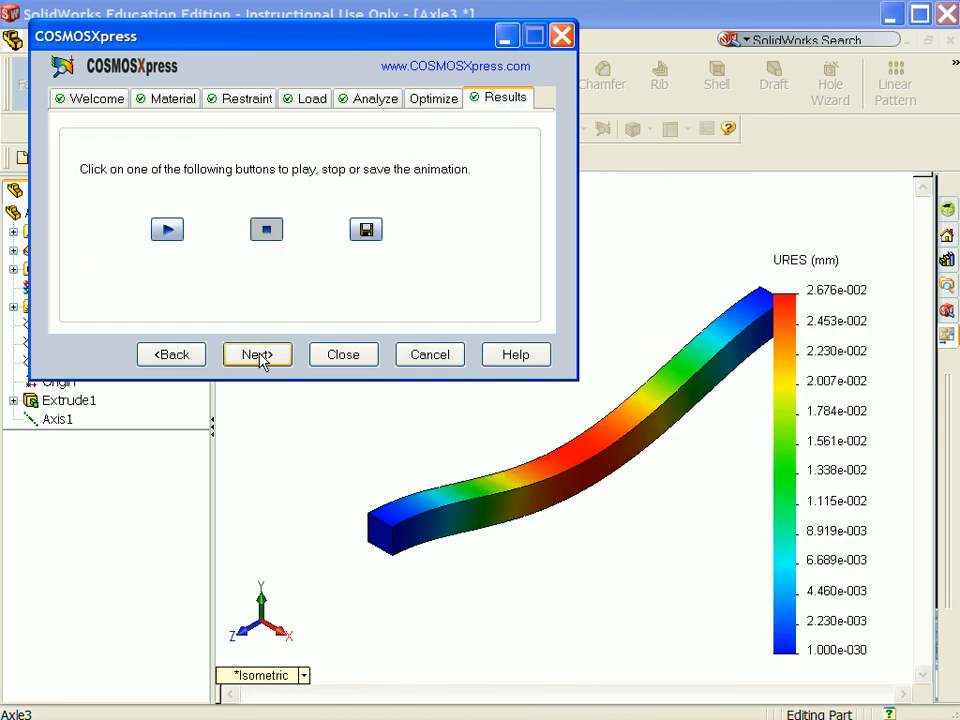